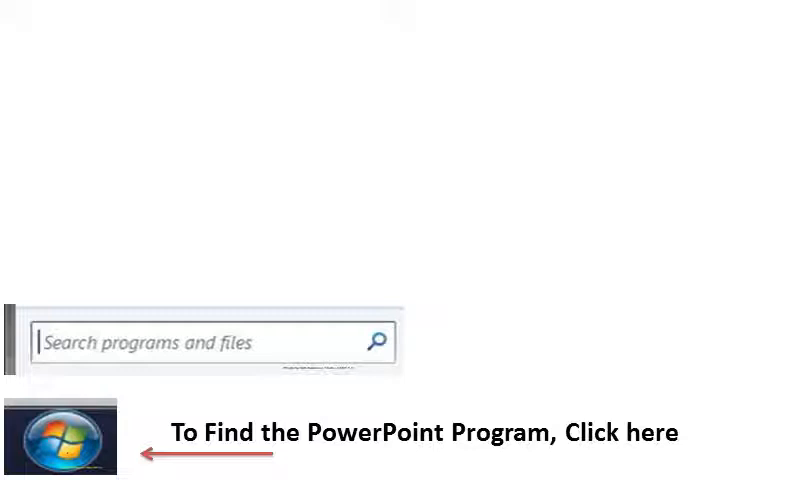
Search 'microsoft' from Start and launch Microsoft PowerPoint 2010 to a blank title slide
type("microsoft")
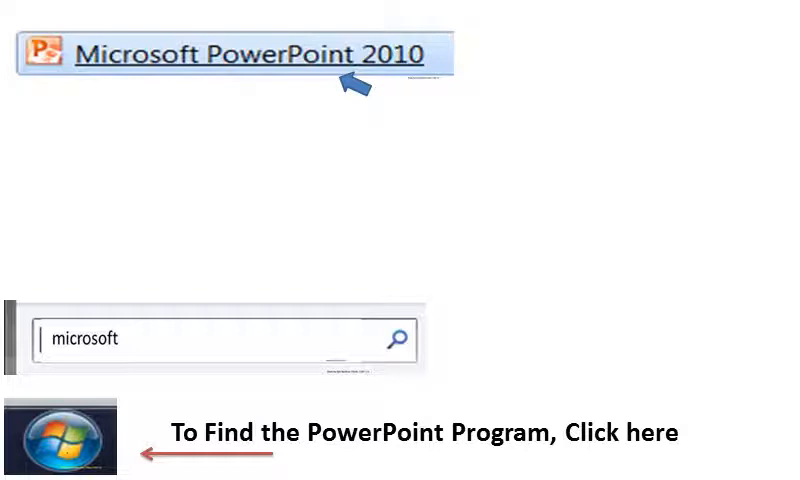
left_click(250, 54)
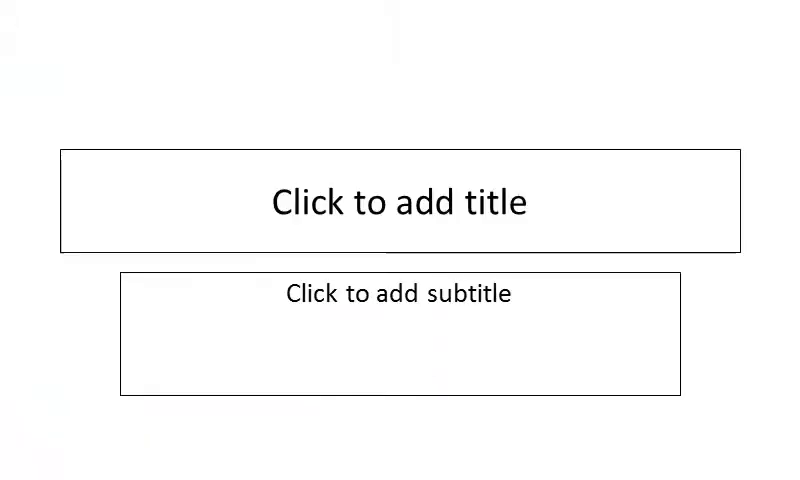